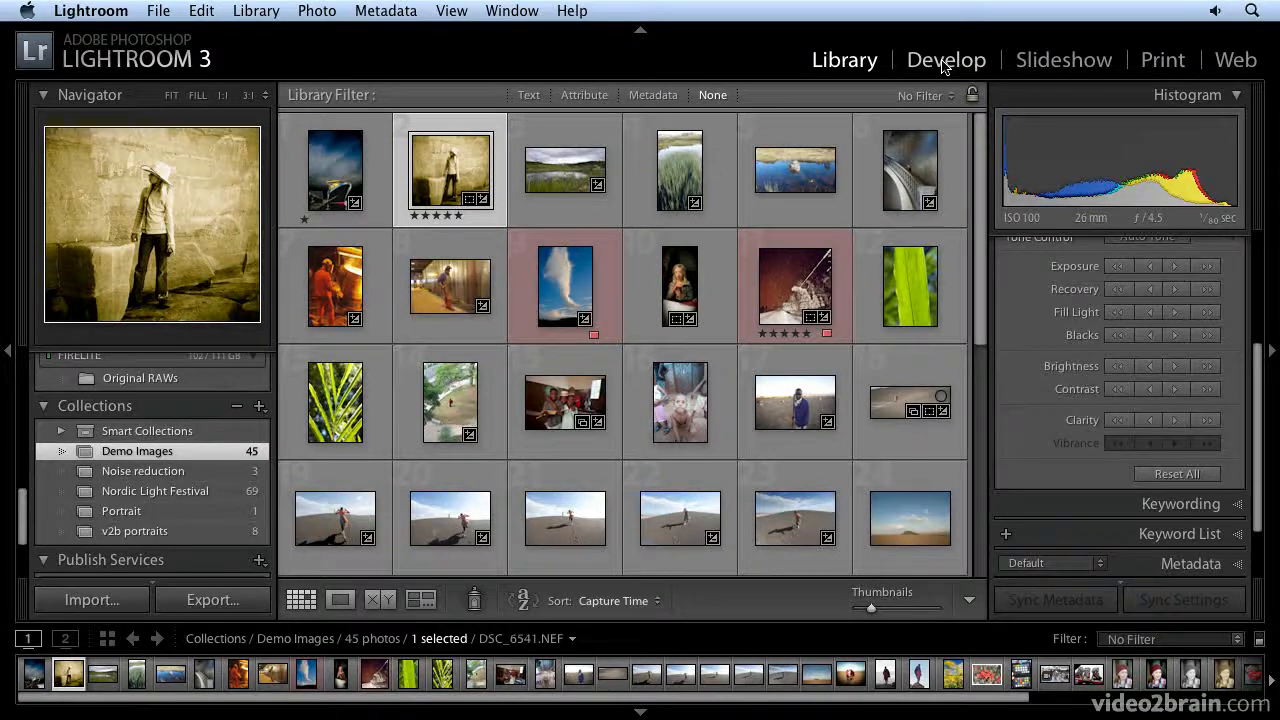
# - Open the sepia photo of the woman in a hat in the Develop module
pyautogui.click(946, 59)
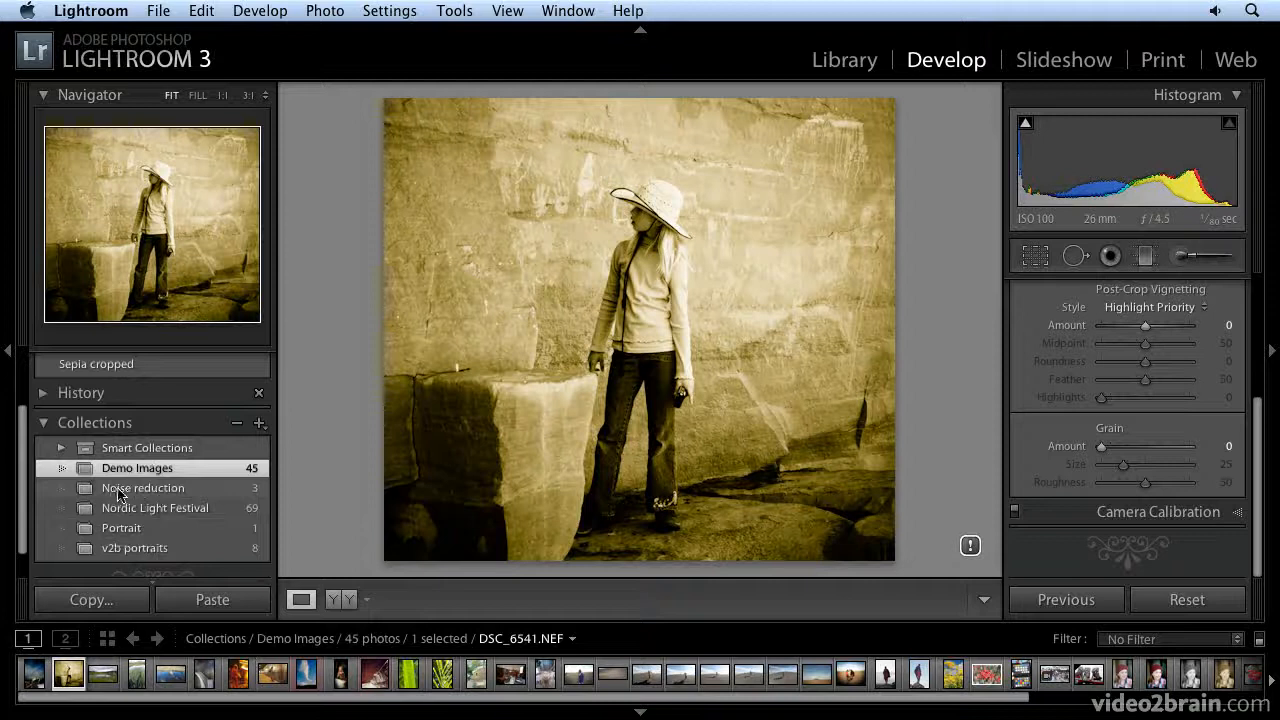
# - Visit the Noise reduction and Nordic Light Festival collections, then return to Demo Images
pyautogui.click(155, 472)
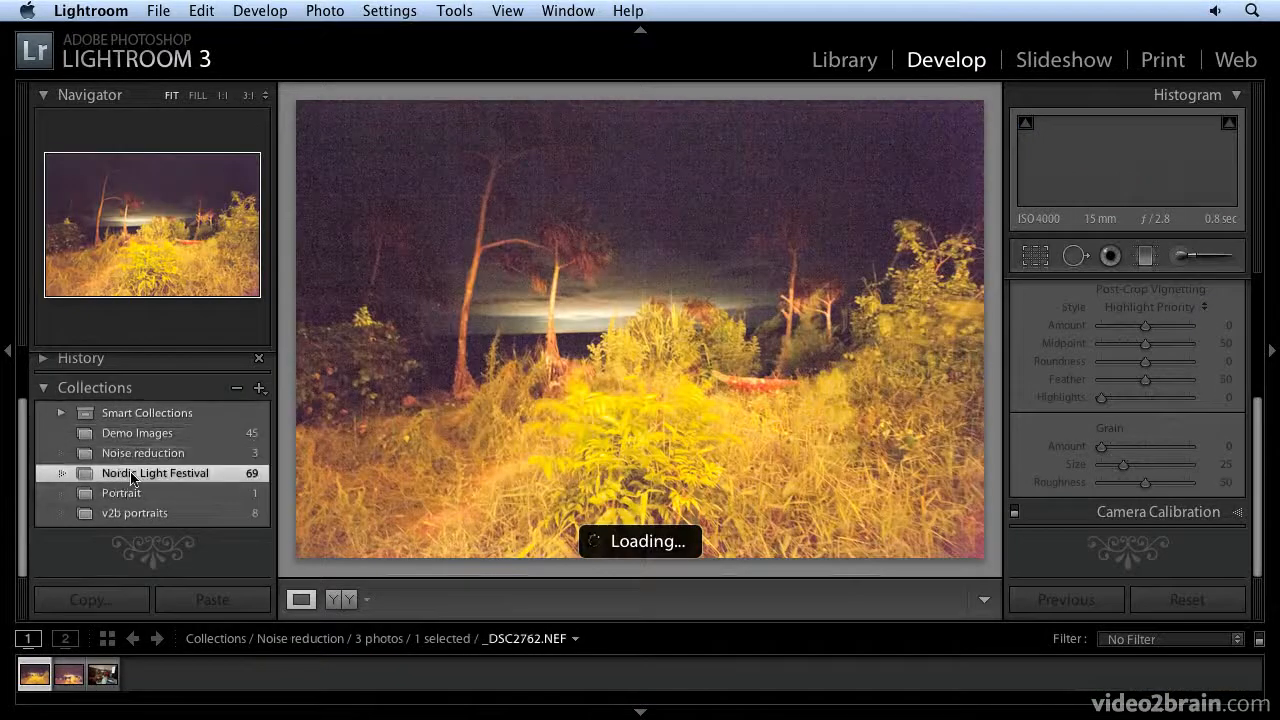
pyautogui.click(155, 472)
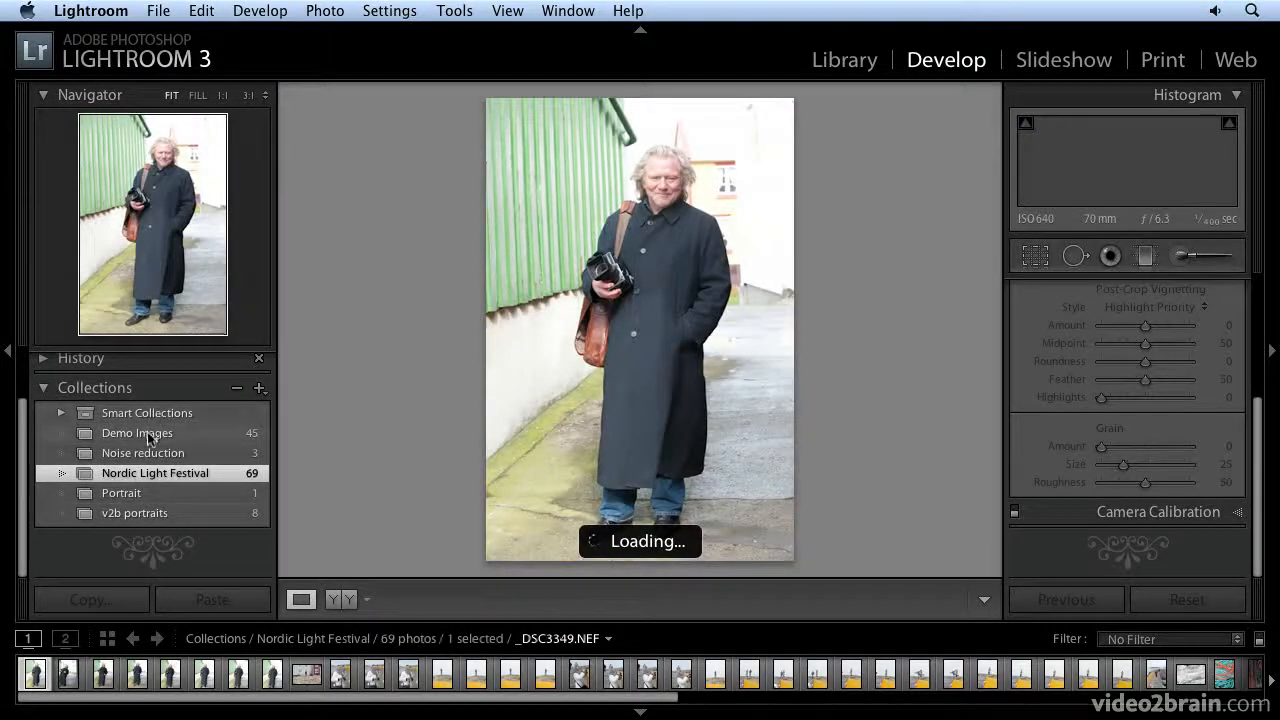
pyautogui.click(137, 432)
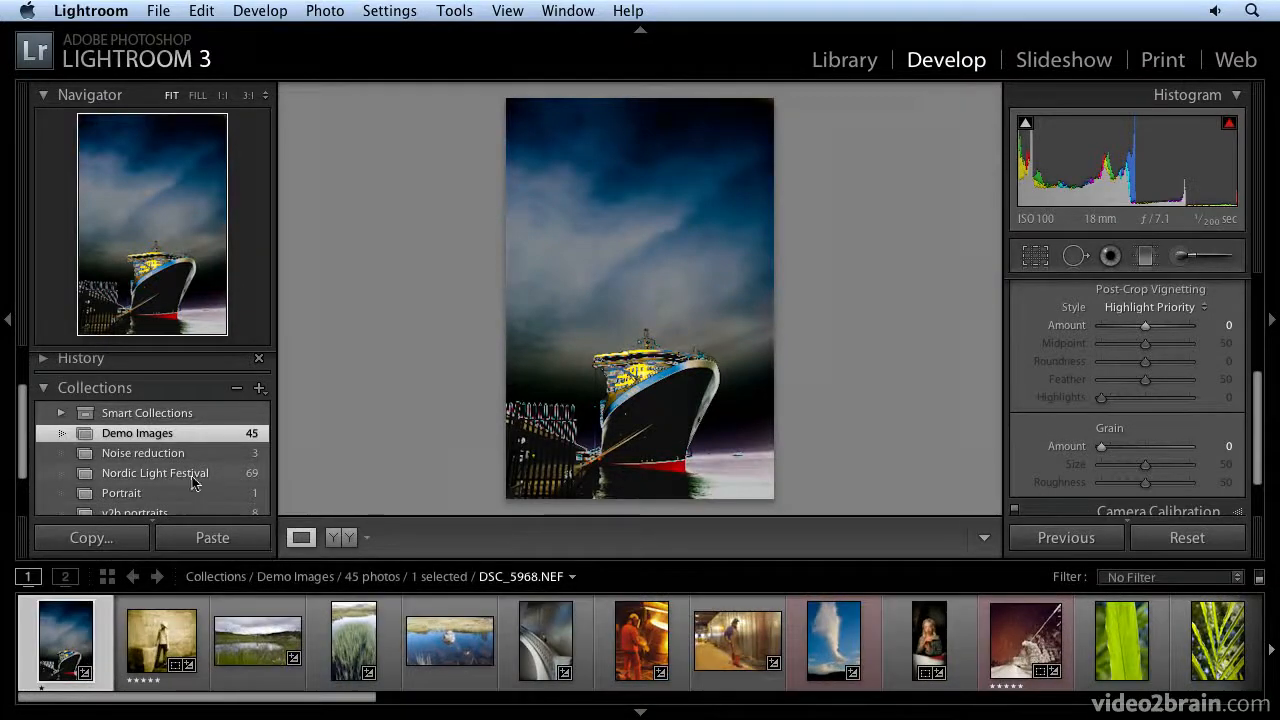
# - View Nordic Light Festival and Portrait collections, return to Demo Images, and browse filmstrip thumbnails
pyautogui.click(155, 472)
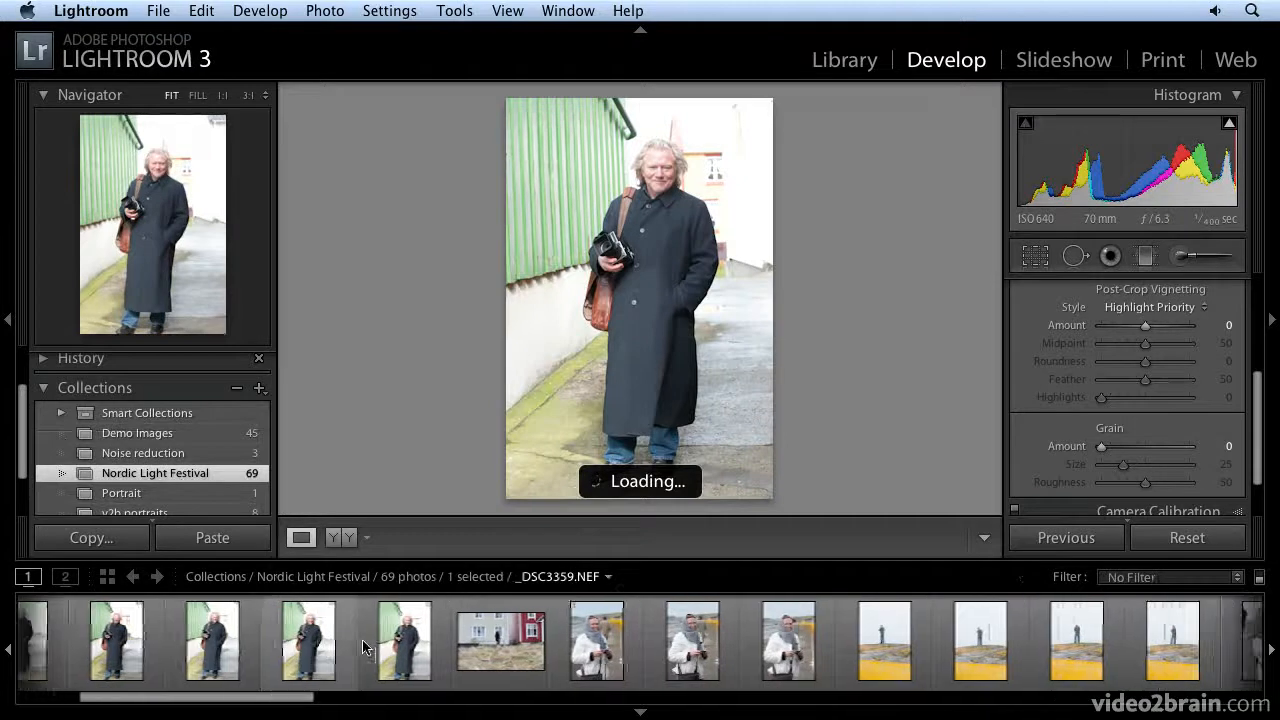
pyautogui.click(121, 492)
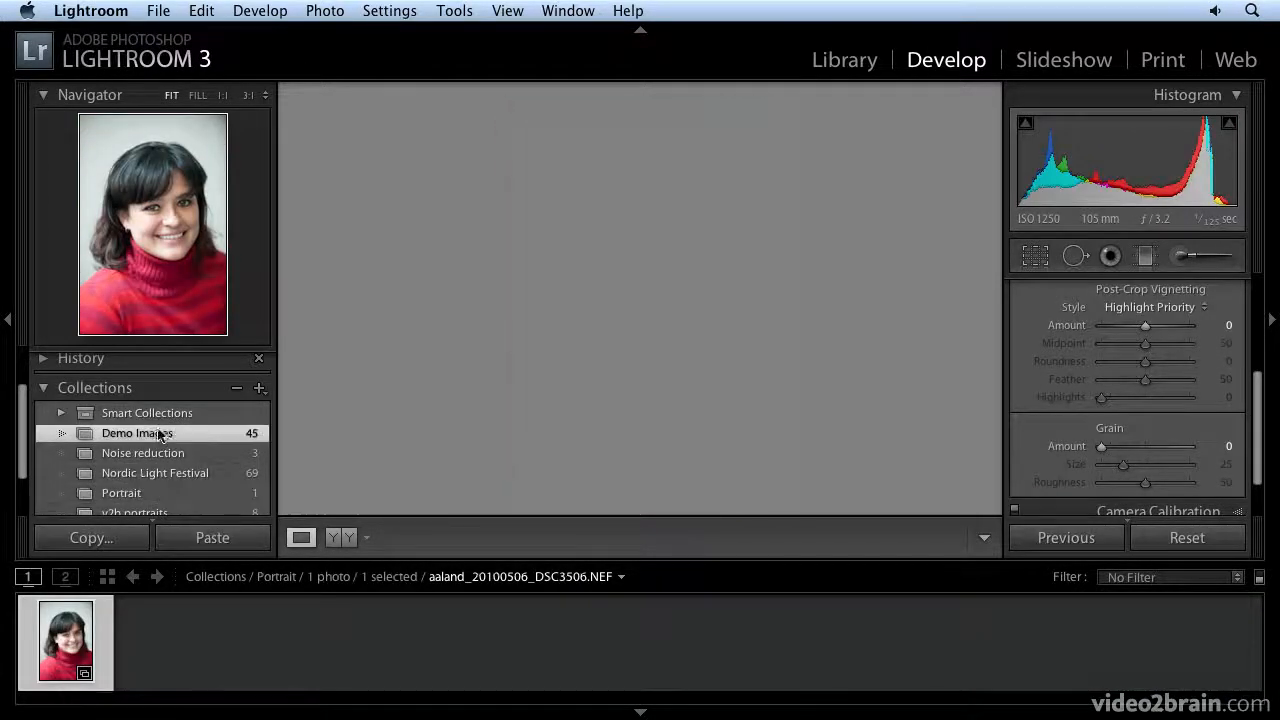
pyautogui.click(137, 432)
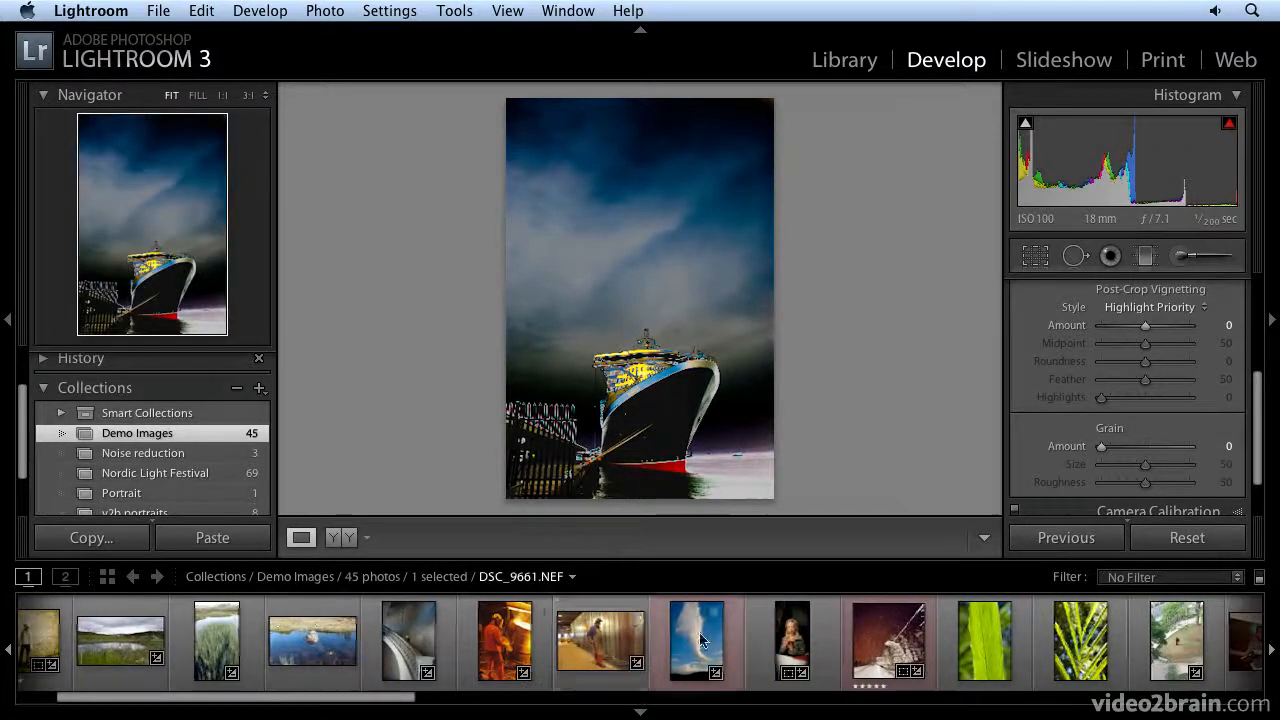
pyautogui.click(312, 637)
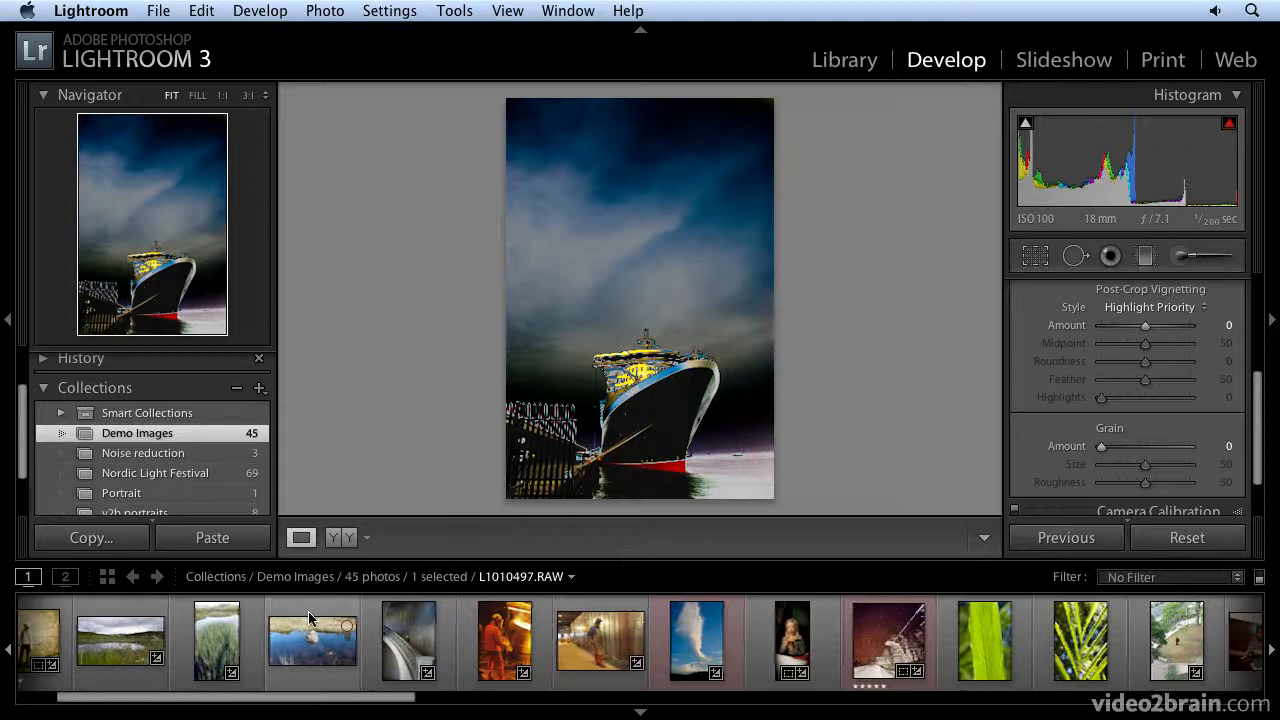
pyautogui.click(504, 641)
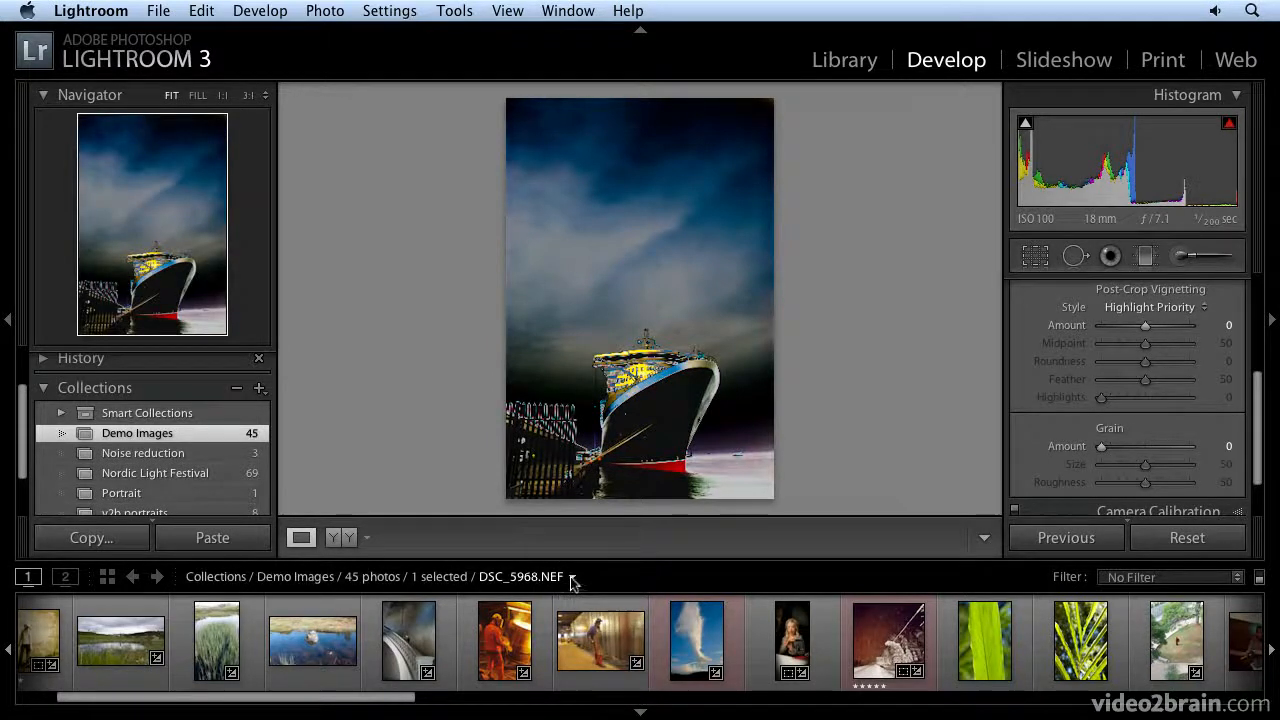
# - Switch the filmstrip source to All Photographs and open the foundry worker photo
pyautogui.click(573, 577)
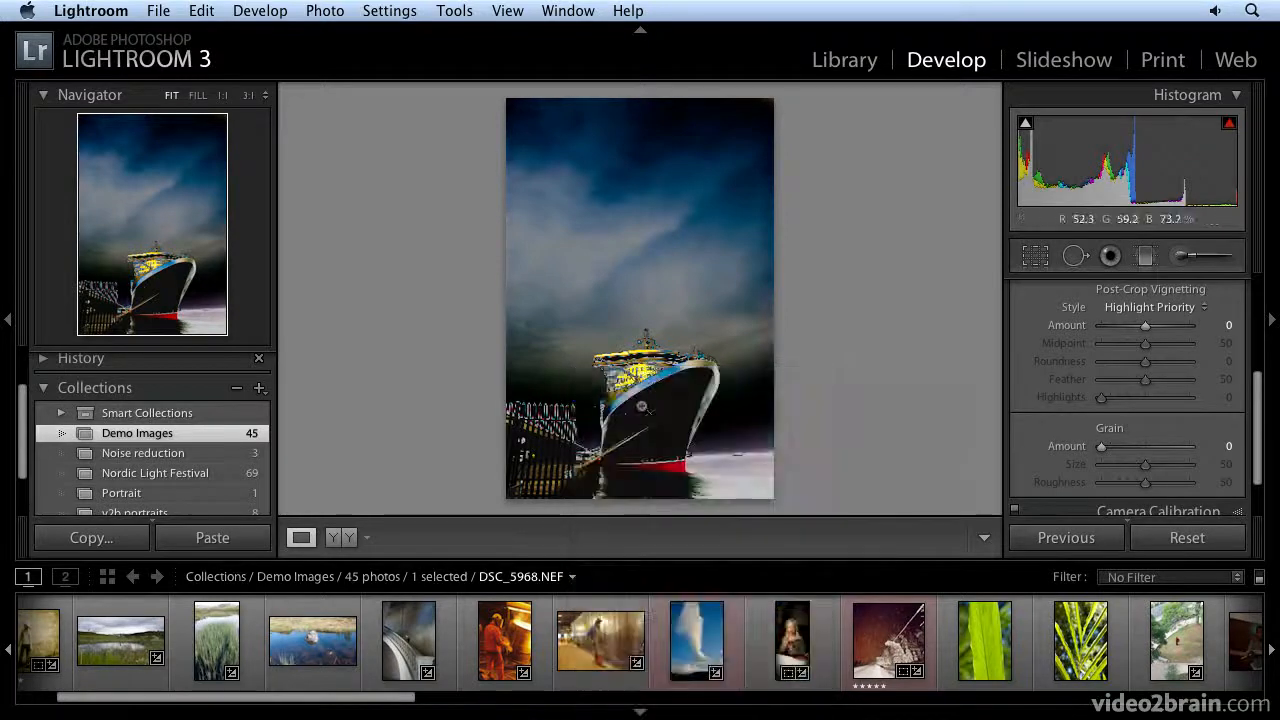
pyautogui.click(572, 576)
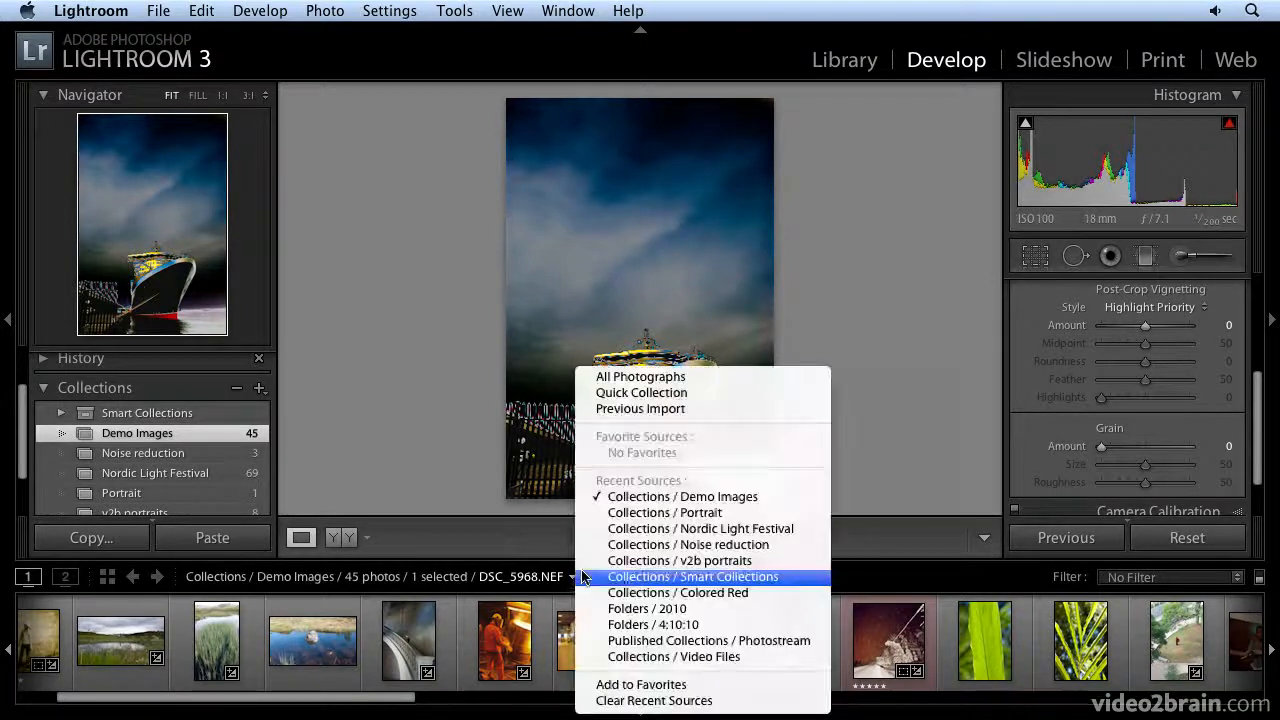
pyautogui.click(640, 376)
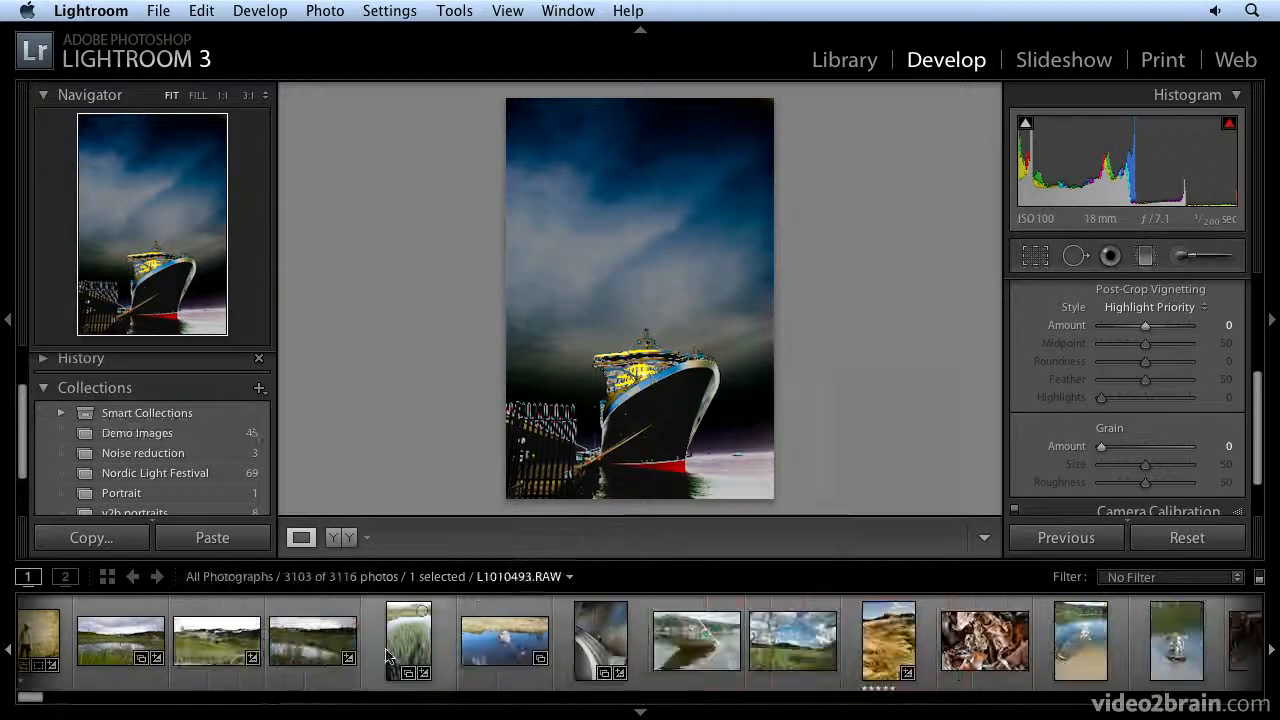
pyautogui.hscroll(3)
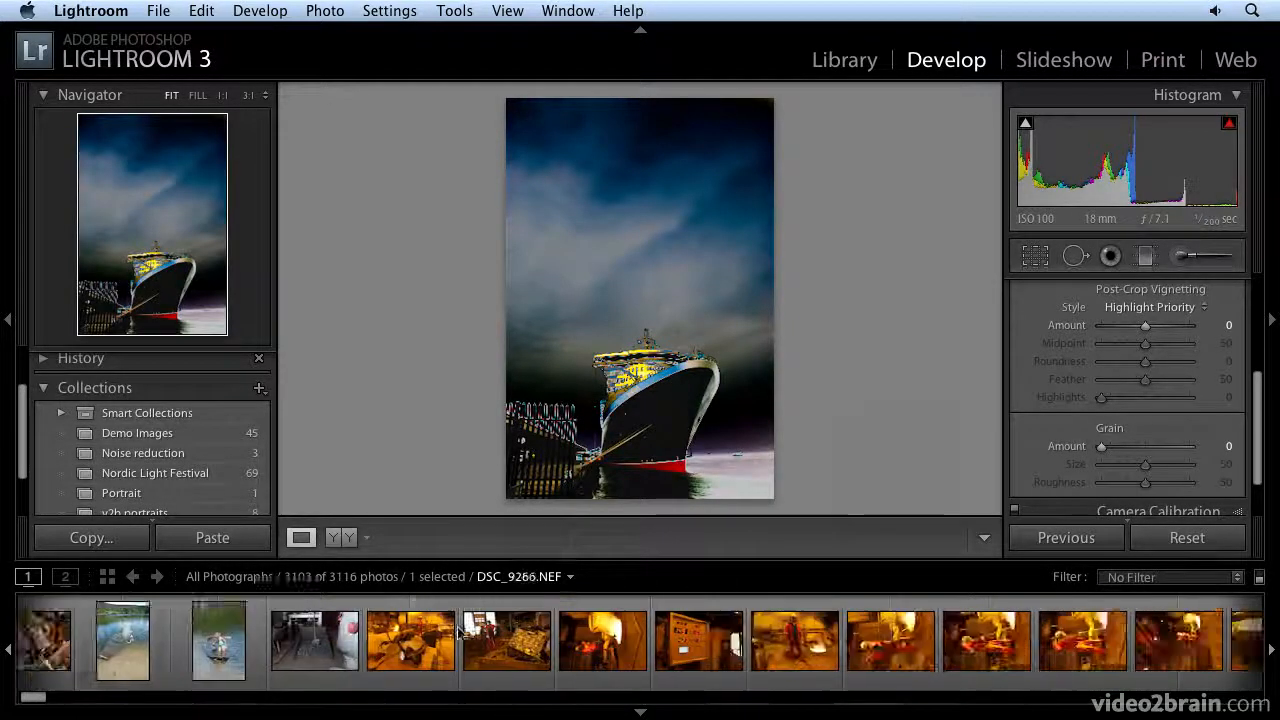
pyautogui.hscroll(3)
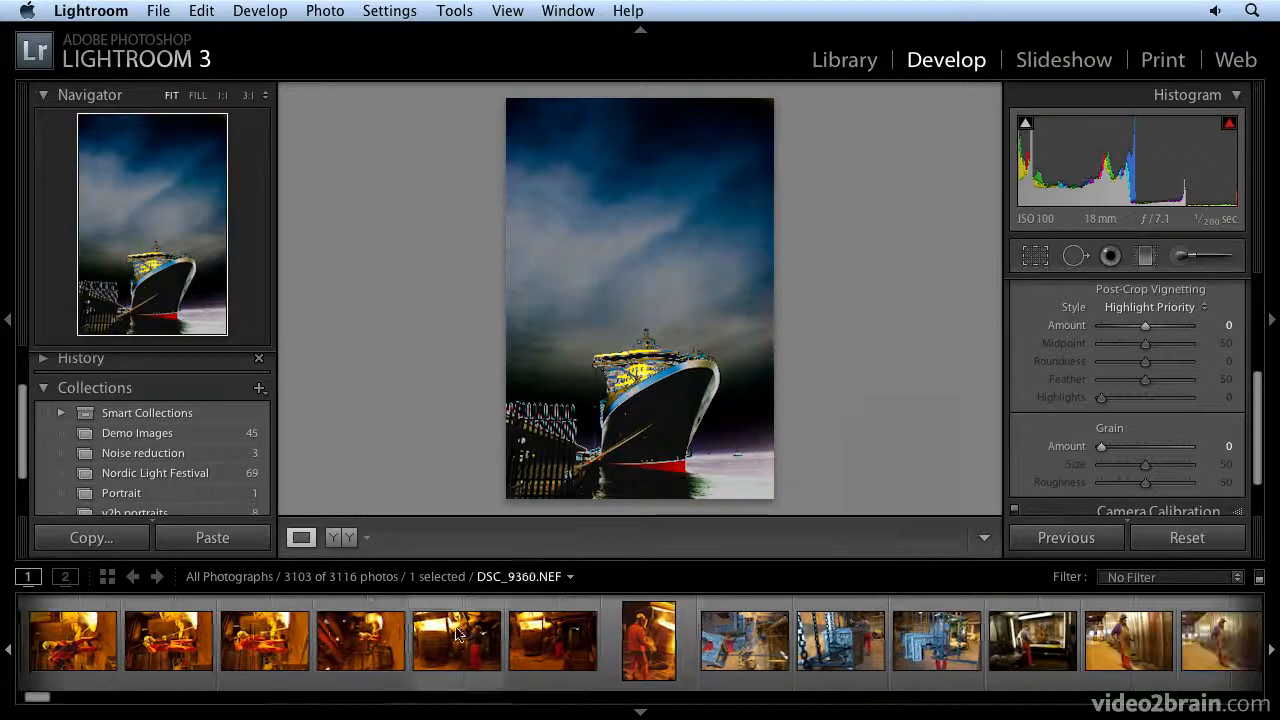
pyautogui.click(648, 640)
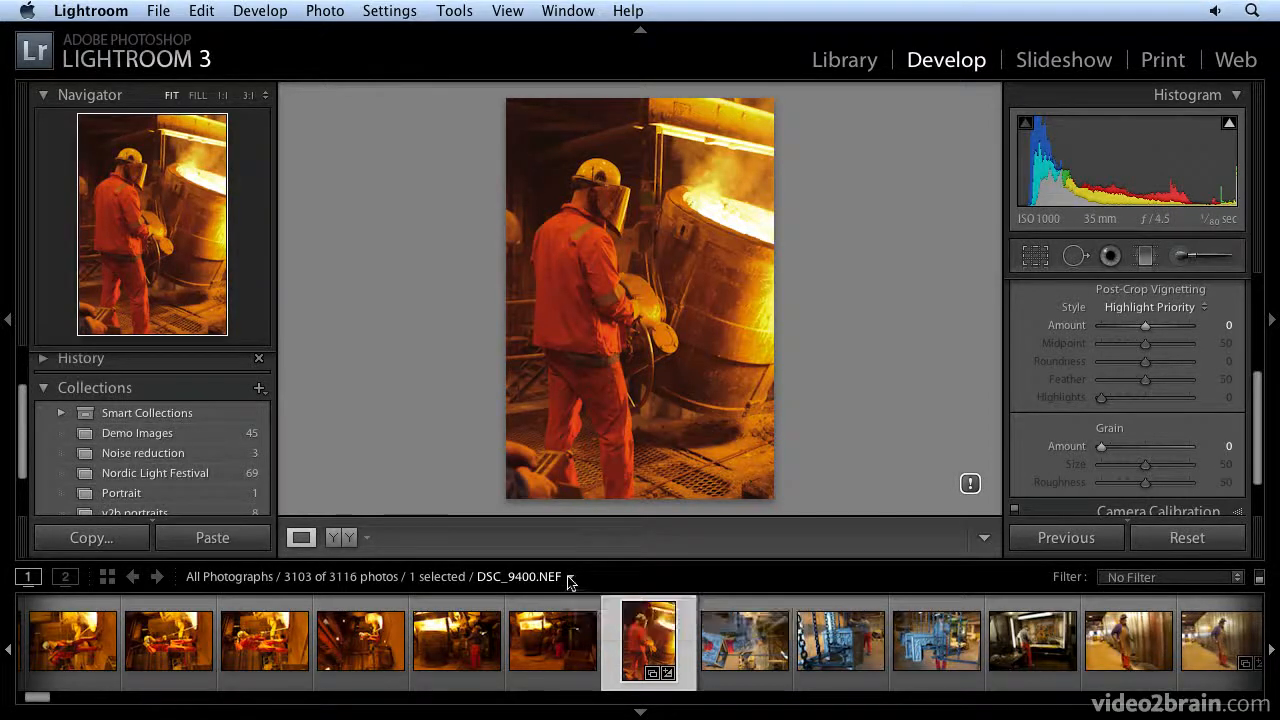
# - Pick Nordic Light Festival, then the 4:10:10 folder, from the filmstrip source menu
pyautogui.click(571, 577)
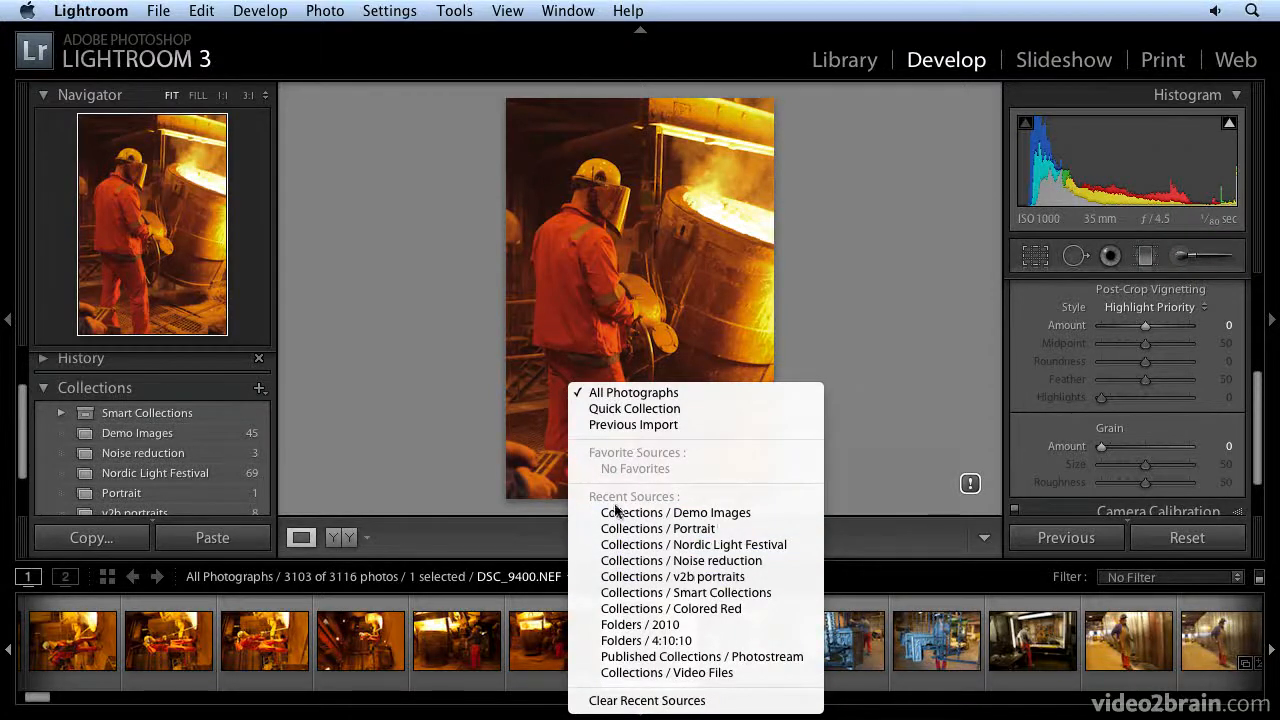
pyautogui.moveTo(671, 608)
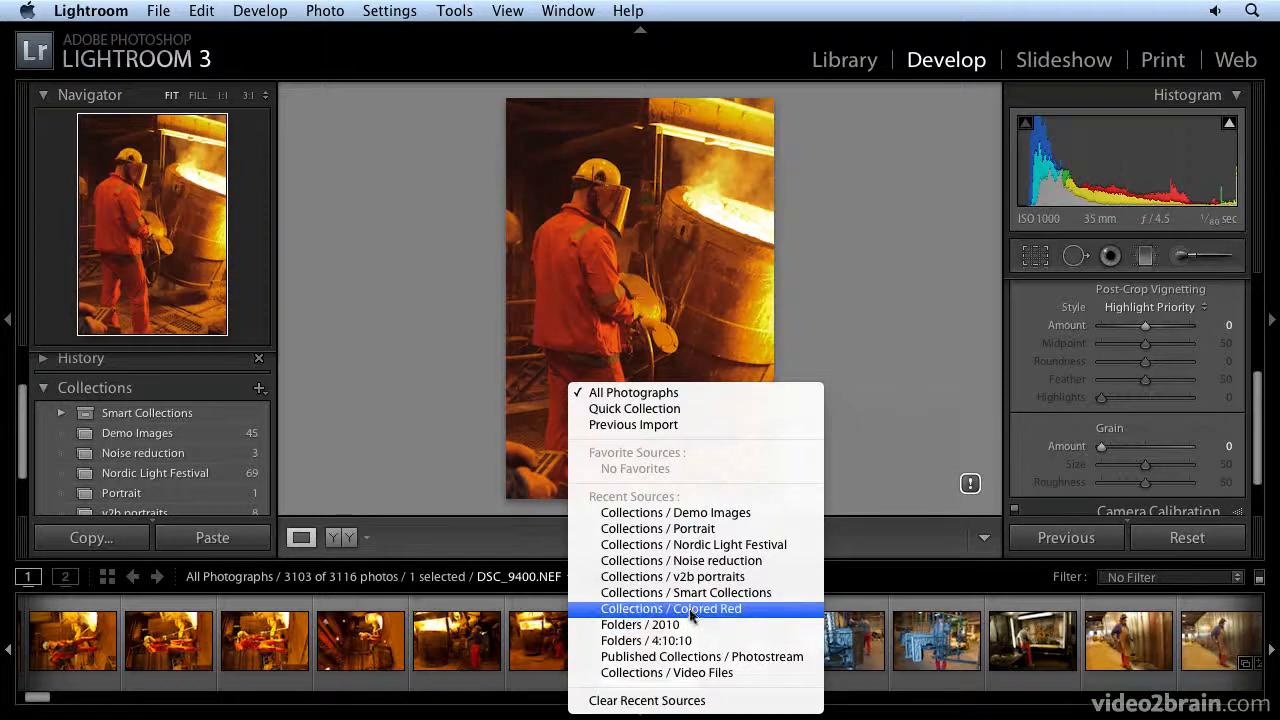
pyautogui.moveTo(693, 544)
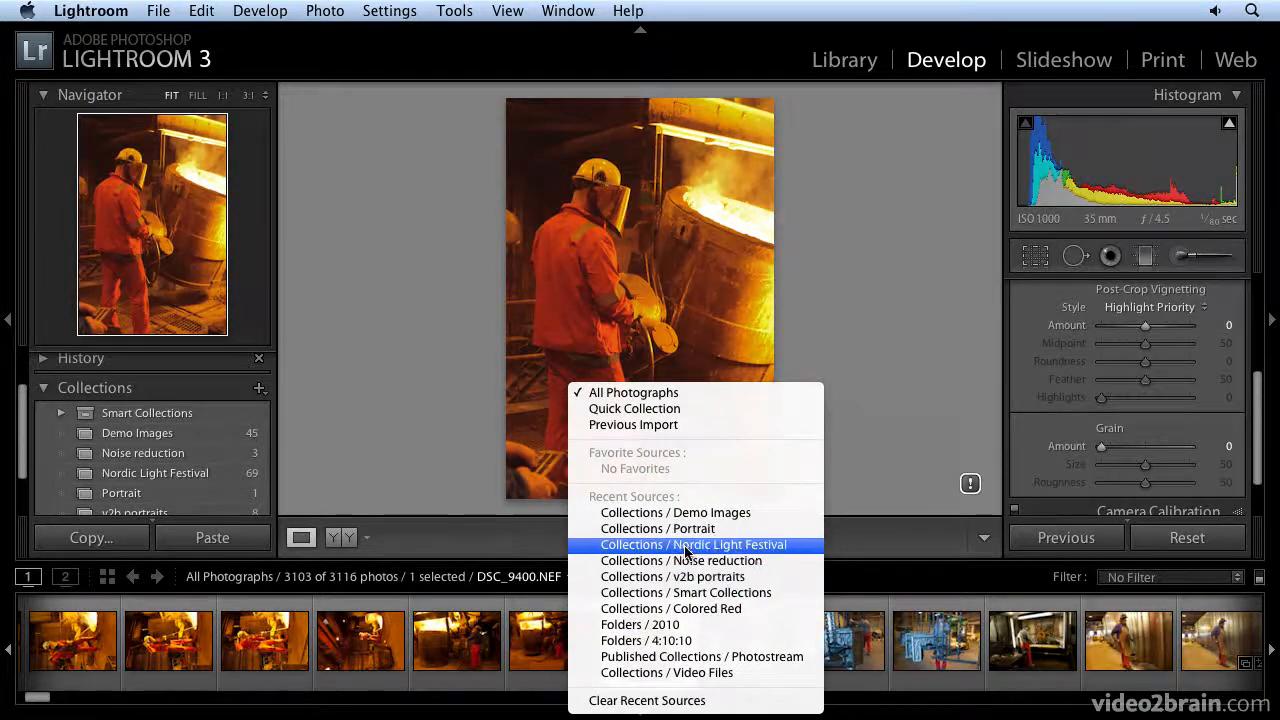
pyautogui.click(693, 544)
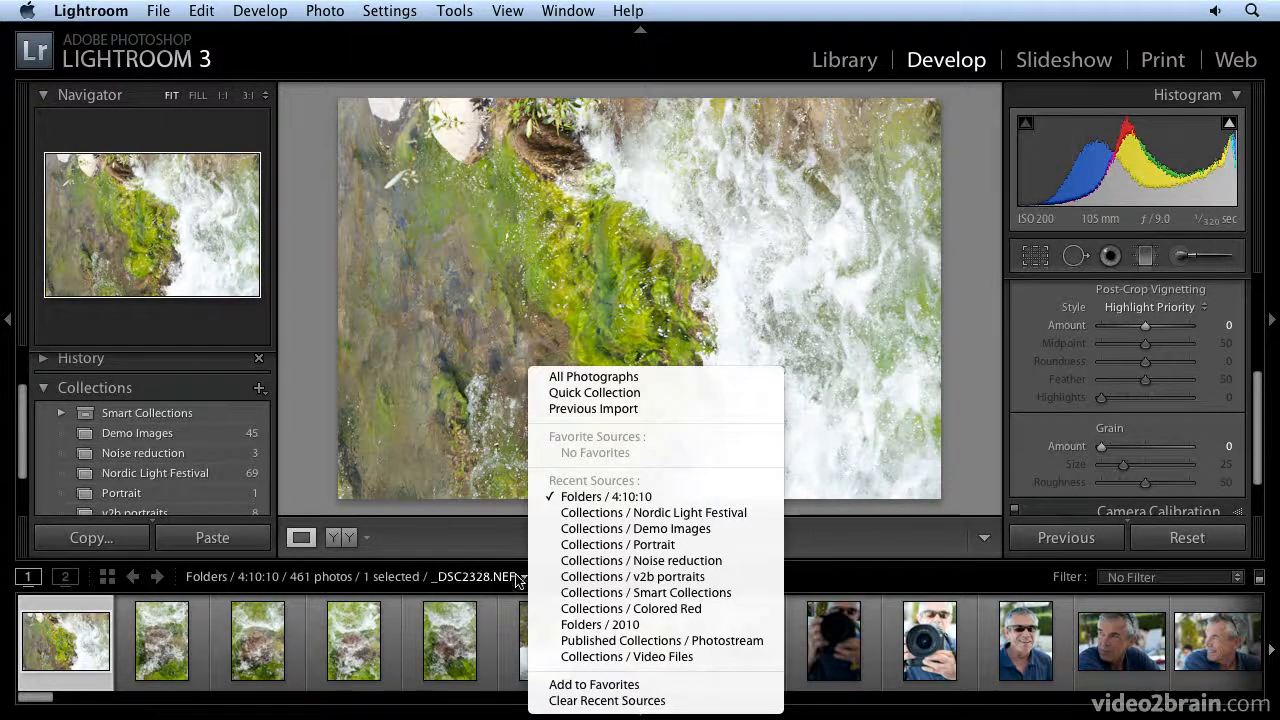
pyautogui.click(522, 576)
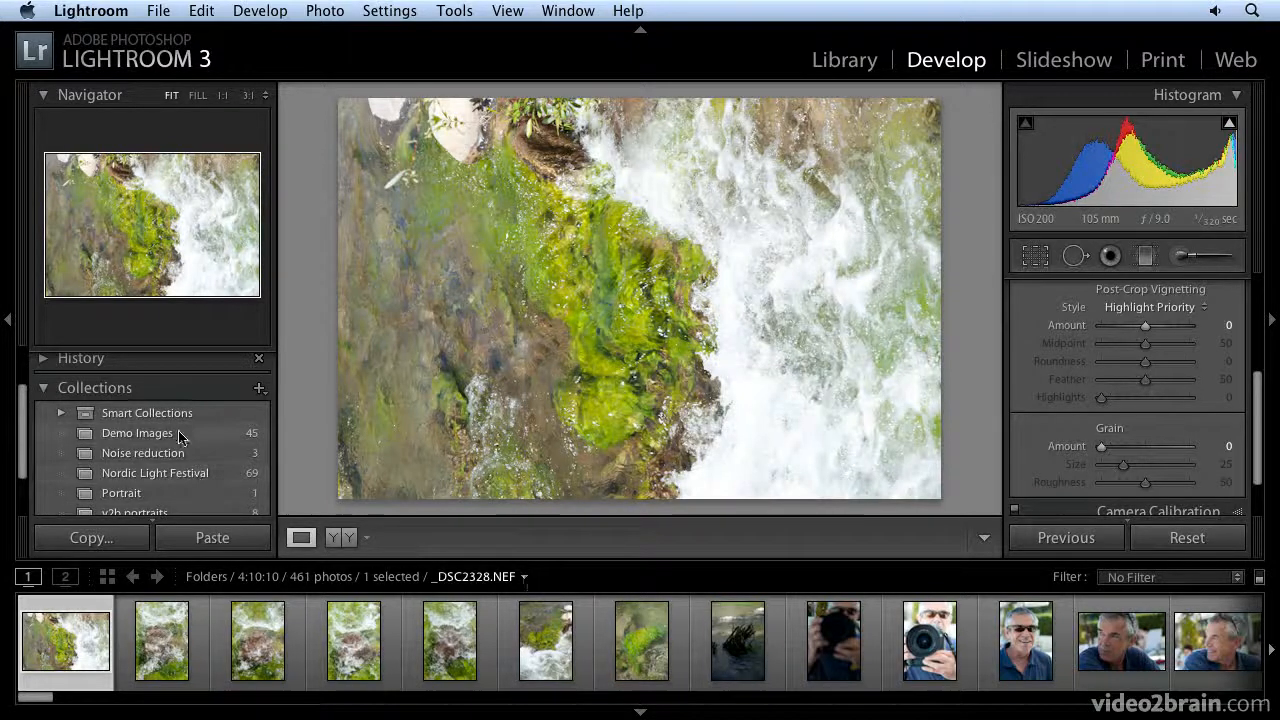
# - Return to the Demo Images collection and reopen the foundry worker photo
pyautogui.click(137, 432)
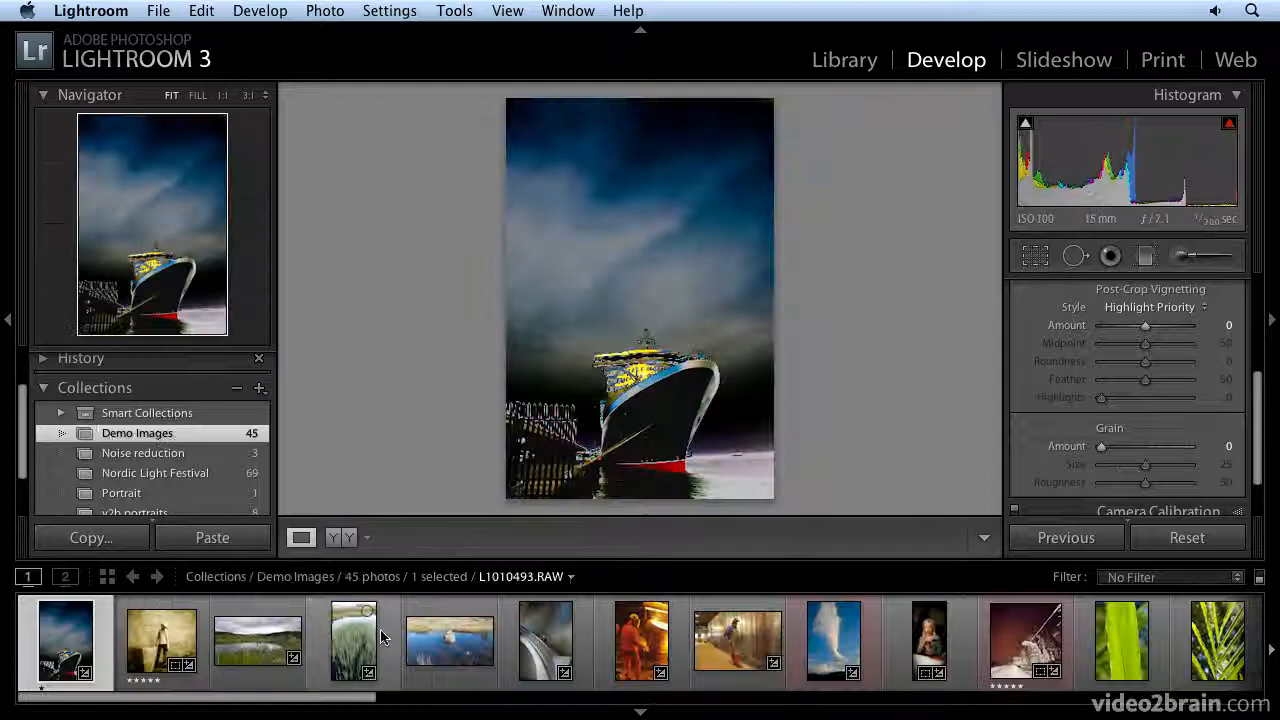
pyautogui.click(641, 641)
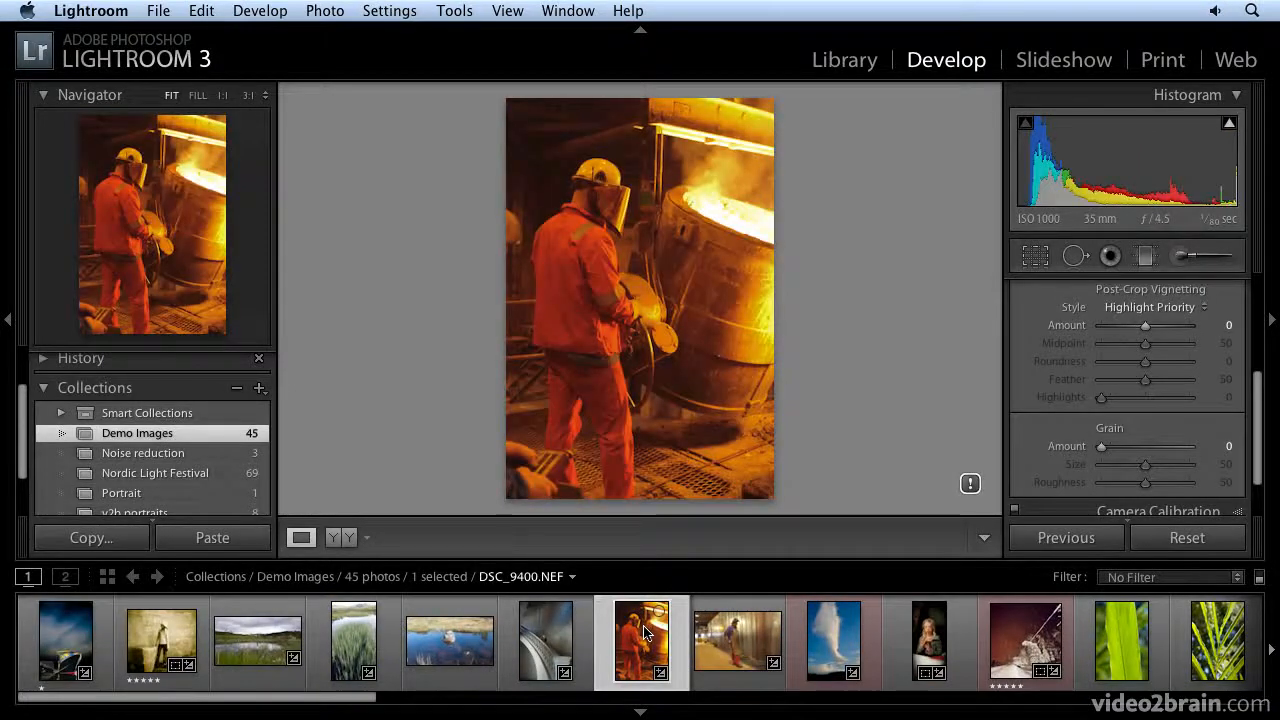